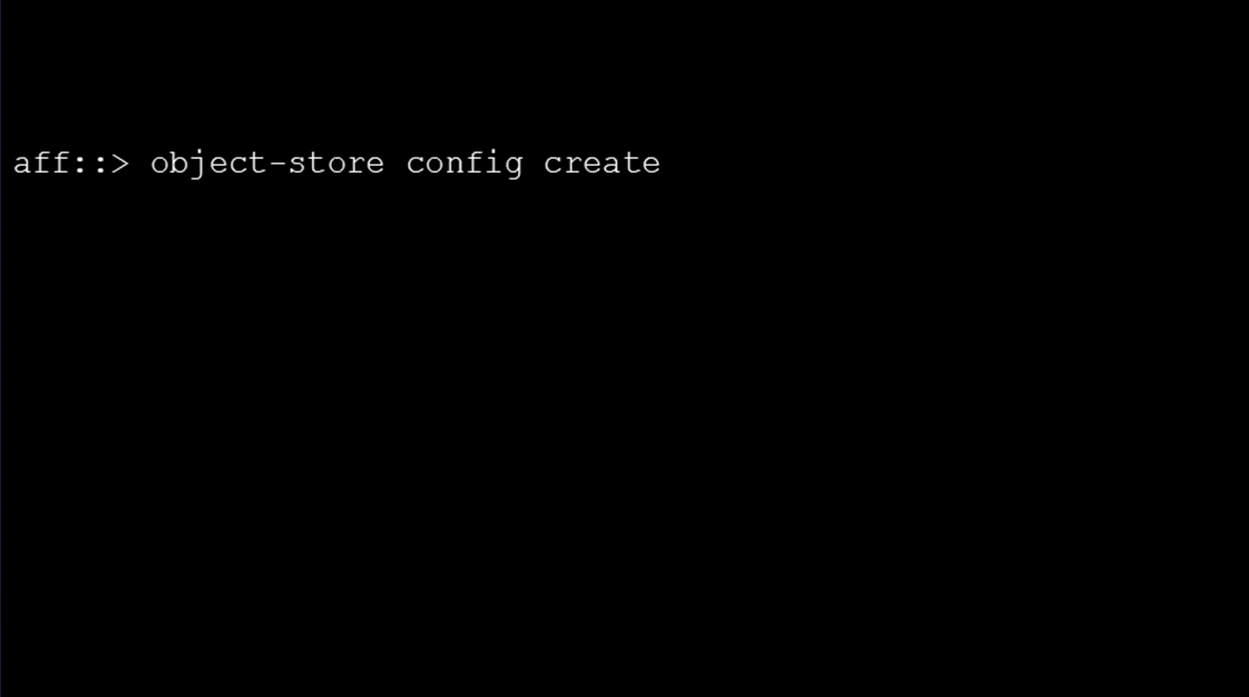
- Enter 'set -privilege advanced' at the aff::> prompt to raise the session privilege
text(set -privilege advanced)
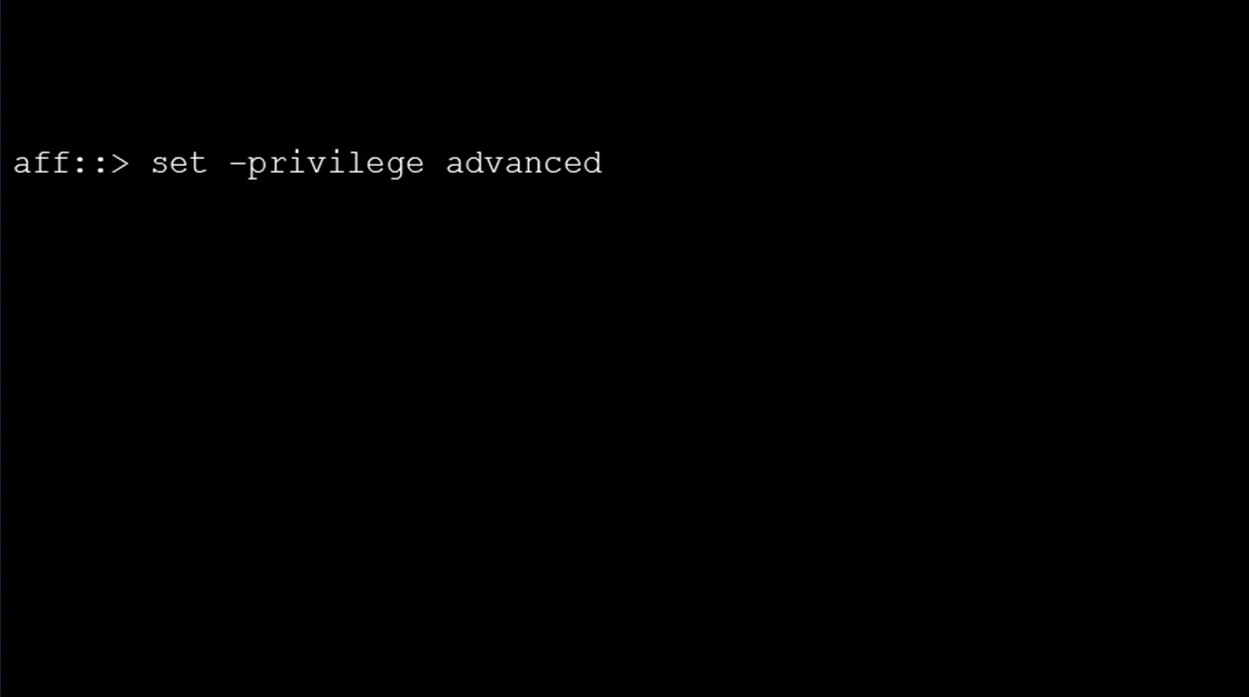
- Start the object-store profiler on AWS_S3 for node aff-02 and run it to show results
text(storage aggregate object-store profiler start -object-store-name AWS_S3 -node aff-02)
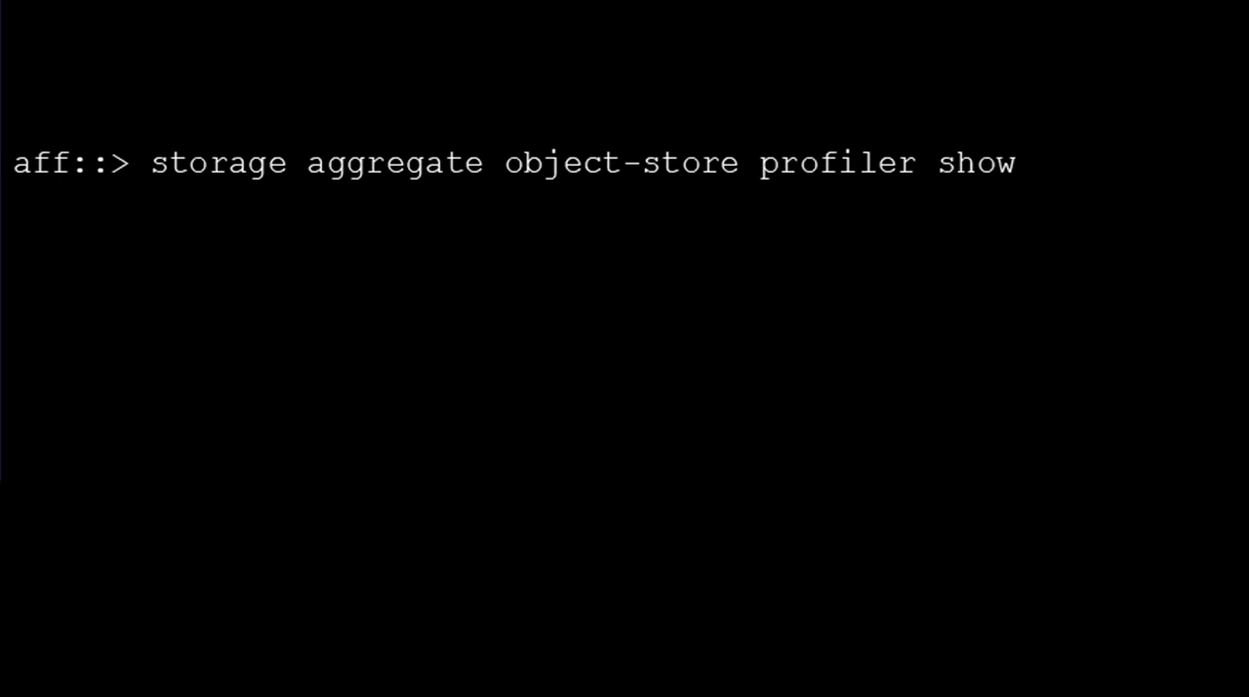
key(Return)
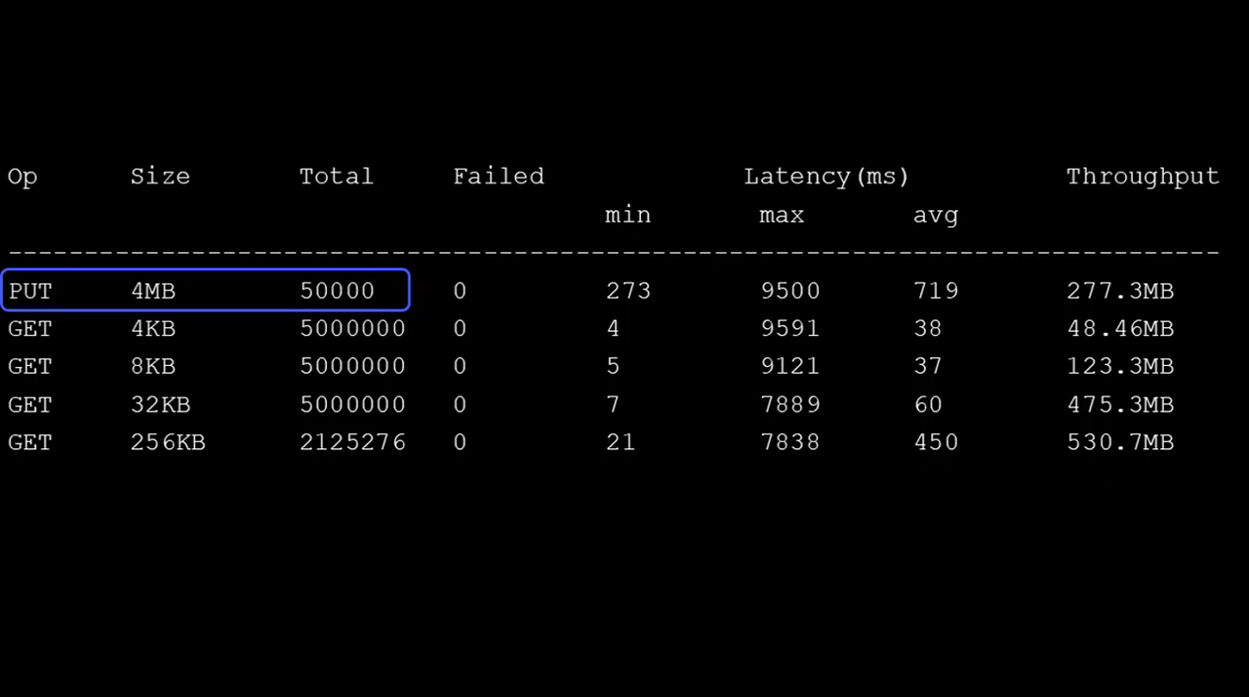